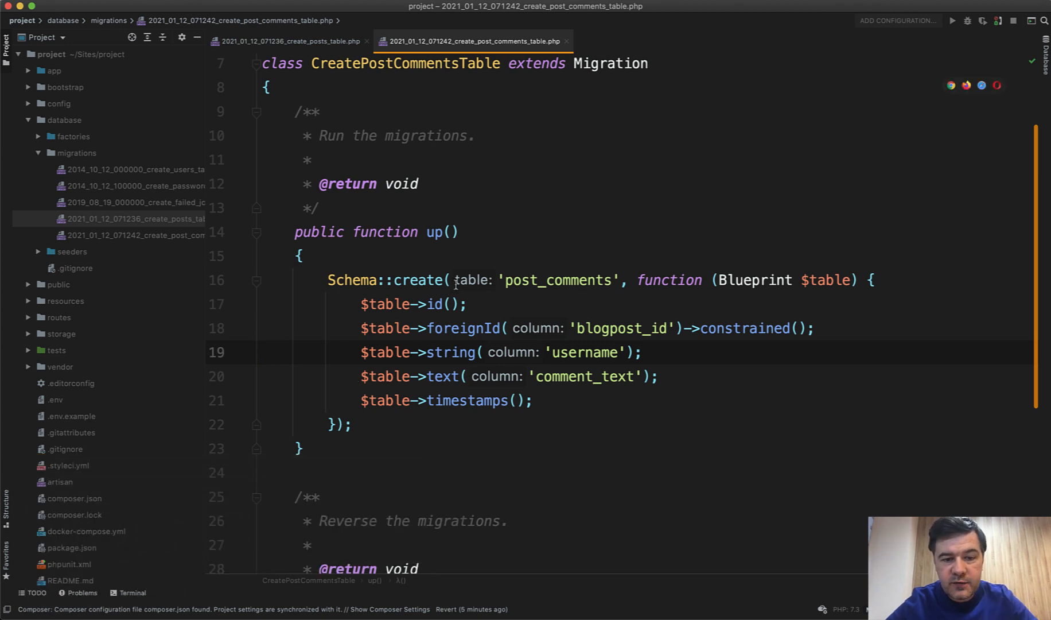
Compare with the posts migration, then change the foreignId column from blogpost_id to post_id.
left_click(465, 376)
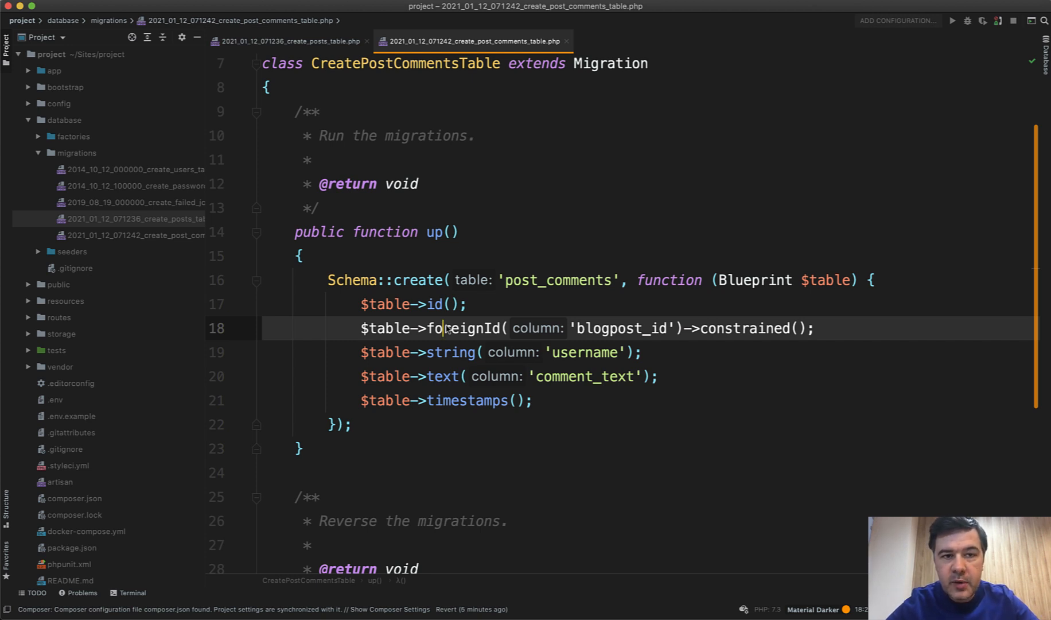
left_click(294, 41)
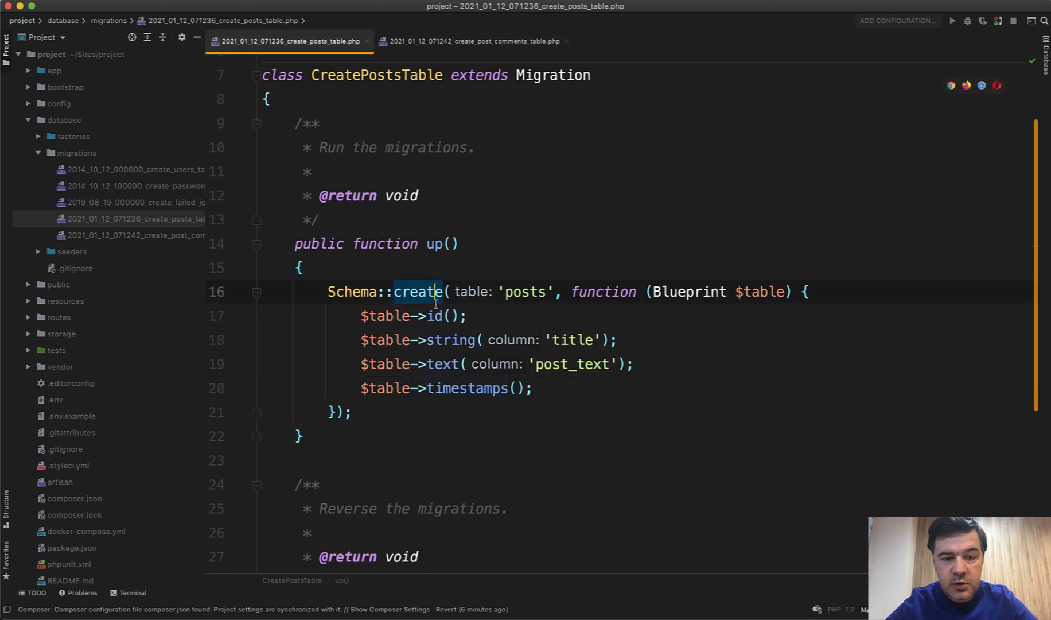
left_click(473, 42)
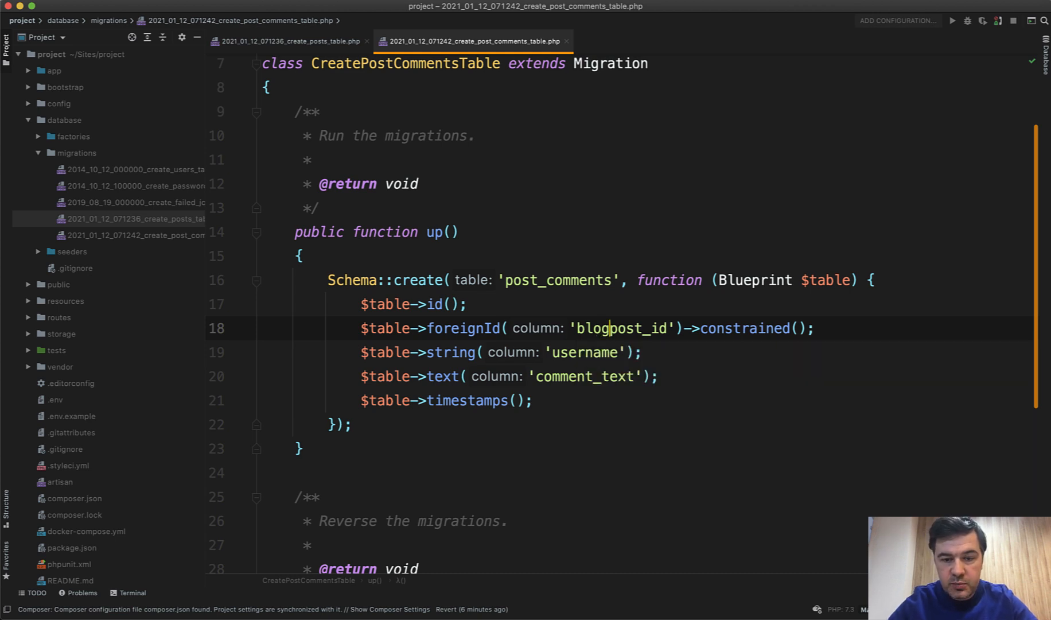
type("post_id")
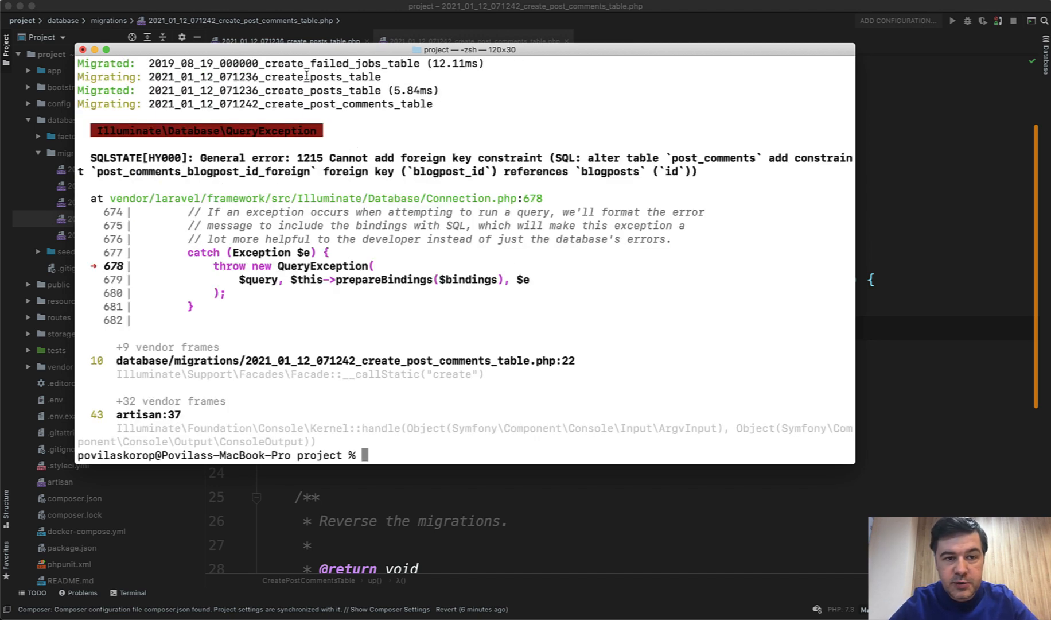
mouse_move(355, 113)
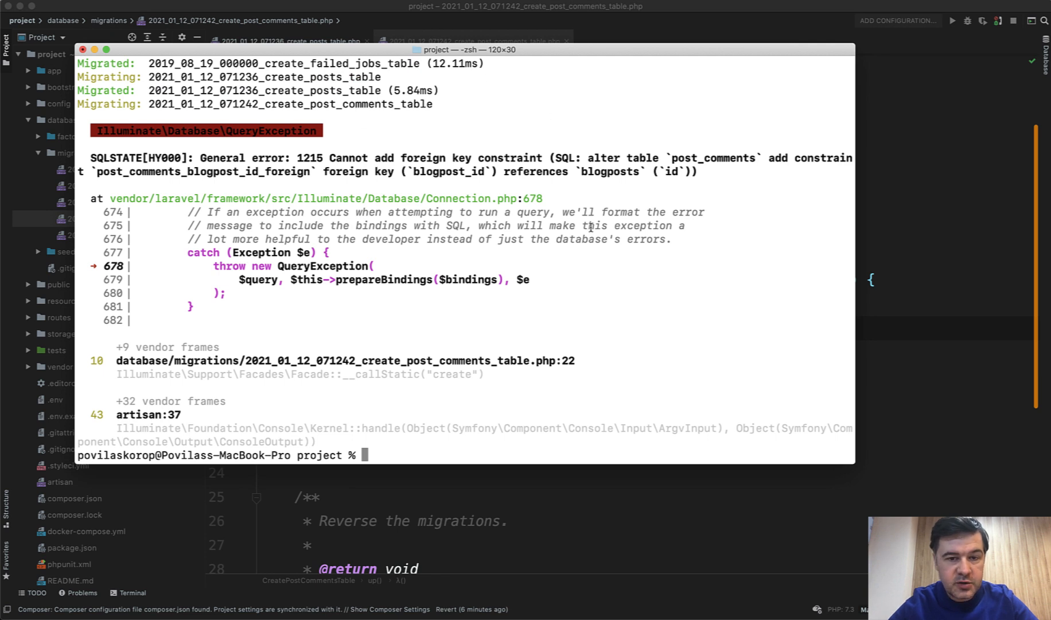
Inspect the blogposts foreign key error and rerun php artisan migrate.
double_click(610, 173)
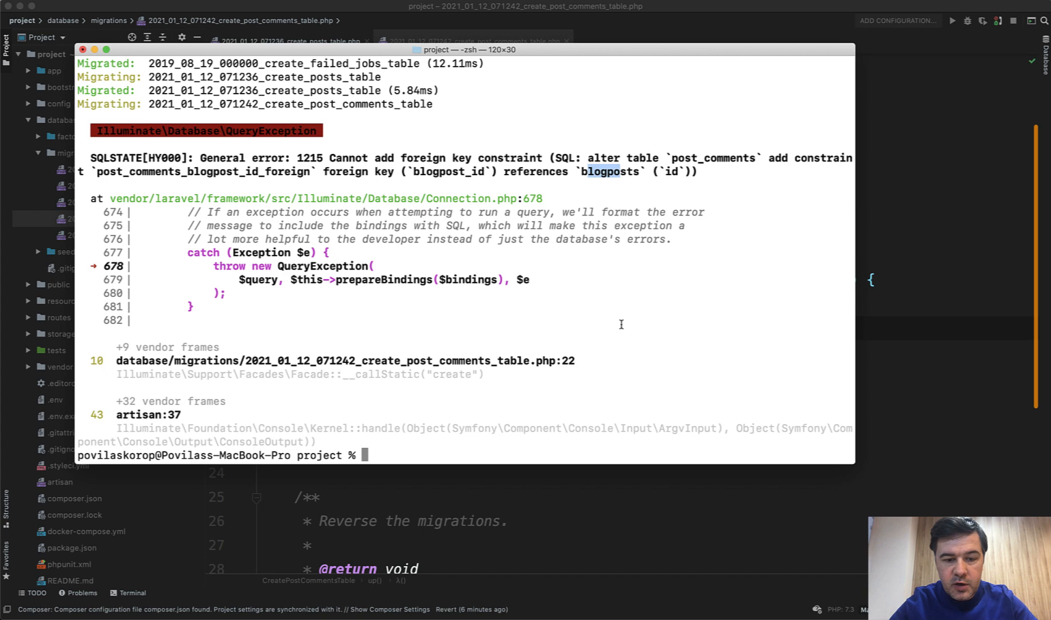
type("php artisan migrate")
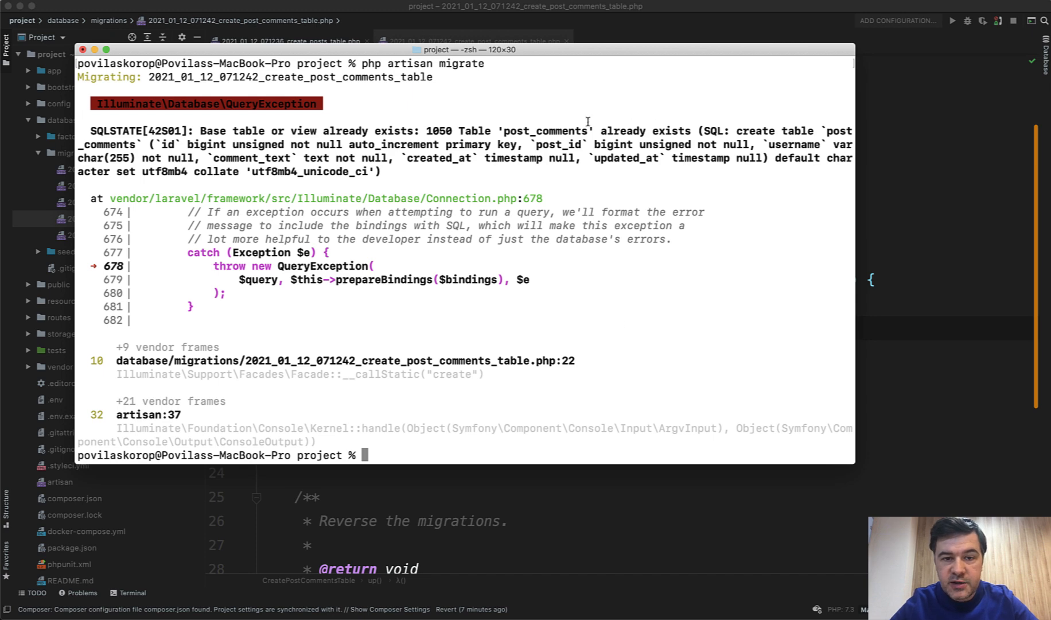
mouse_move(649, 137)
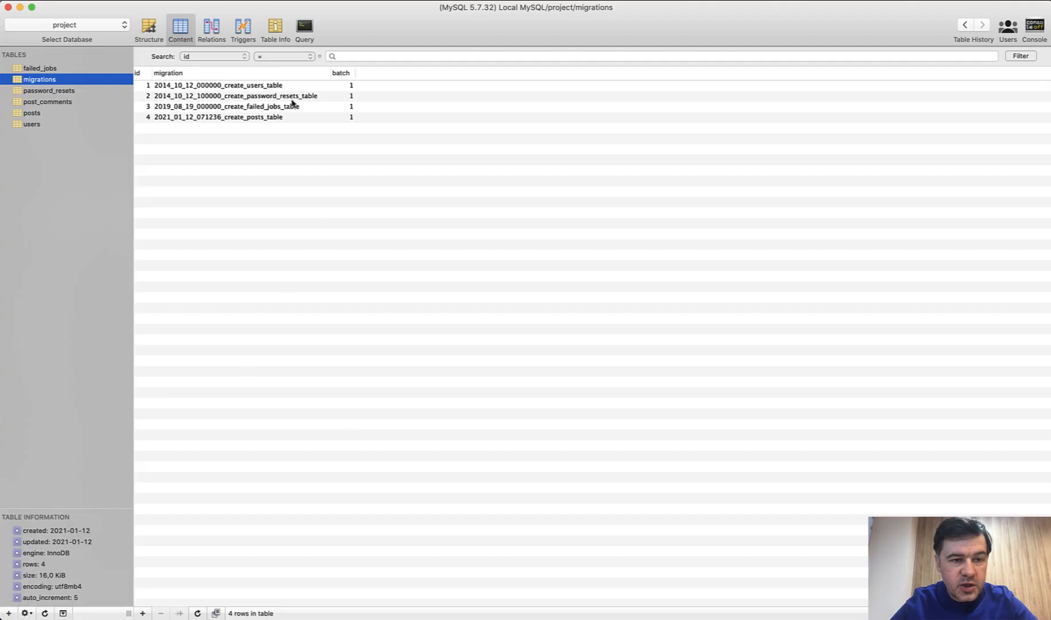
mouse_move(311, 325)
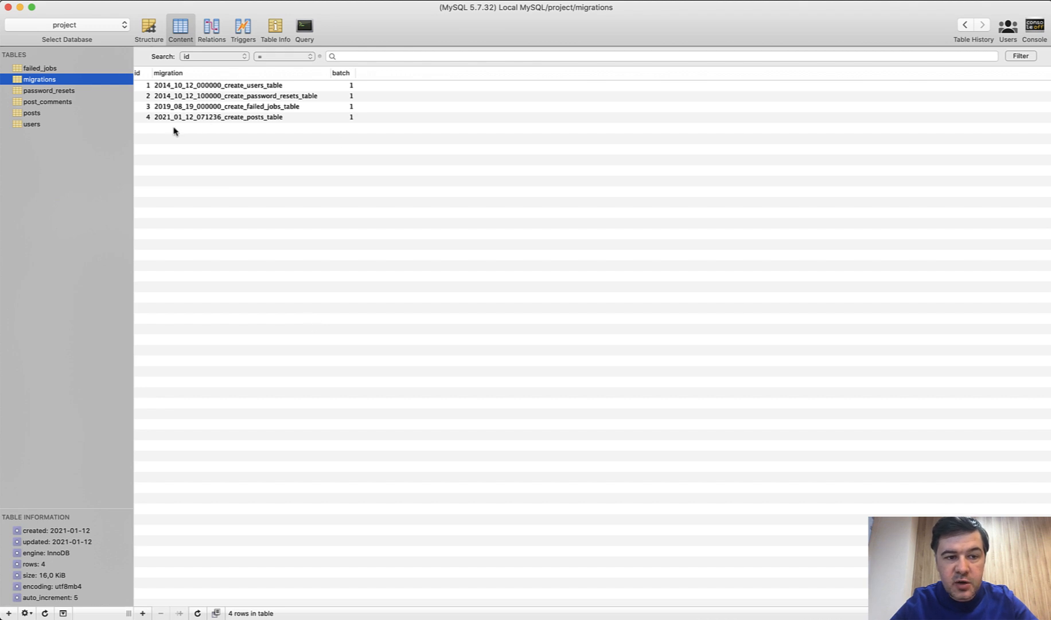
mouse_move(282, 166)
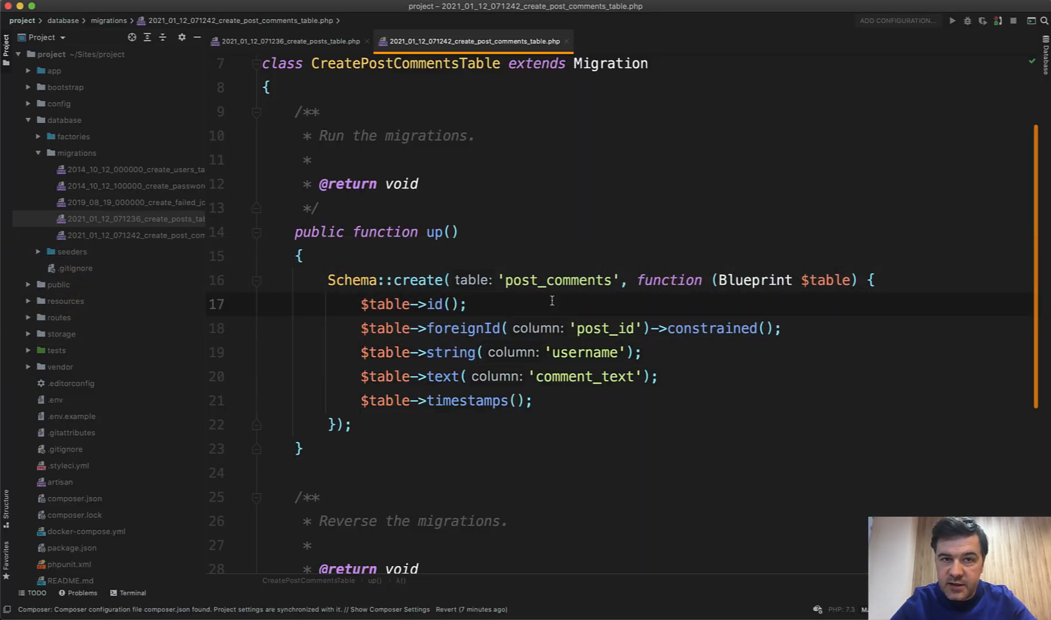
left_click(482, 328)
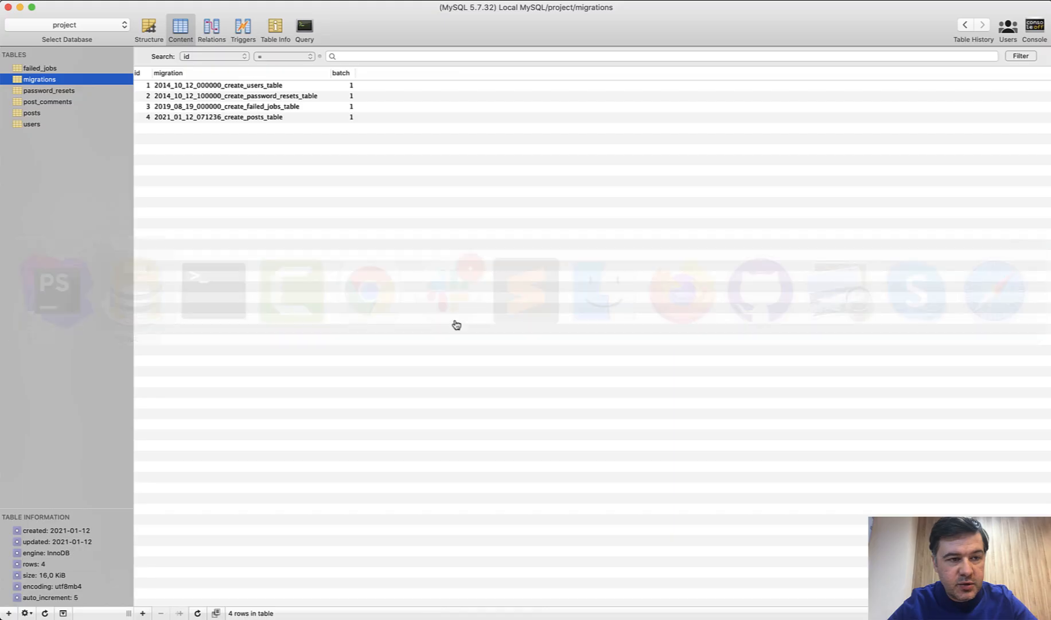
Delete the leftover post_comments table from the Tables list.
right_click(46, 102)
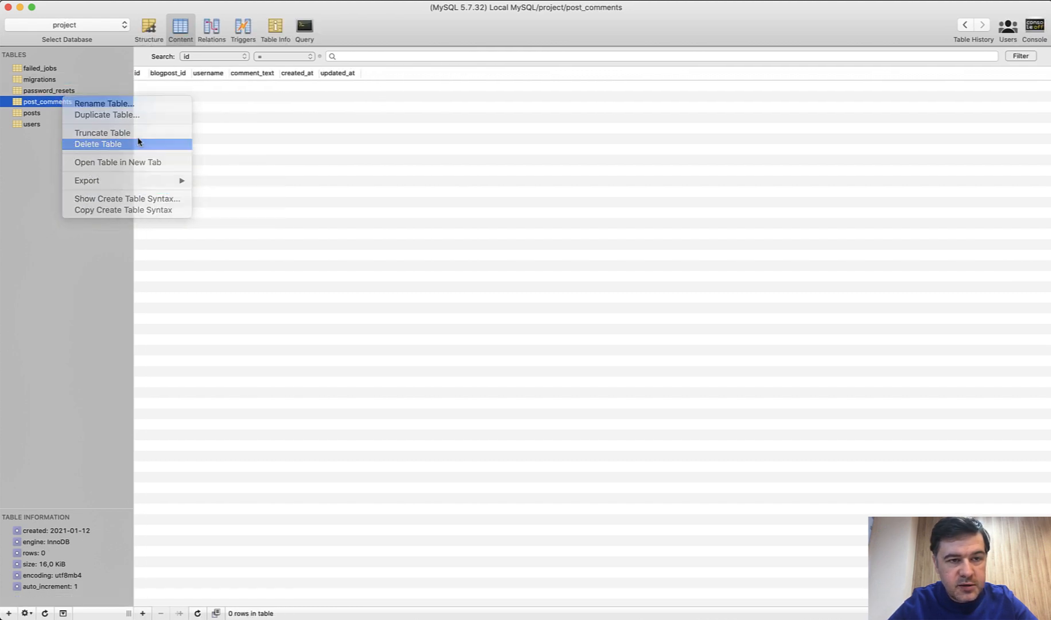
left_click(101, 143)
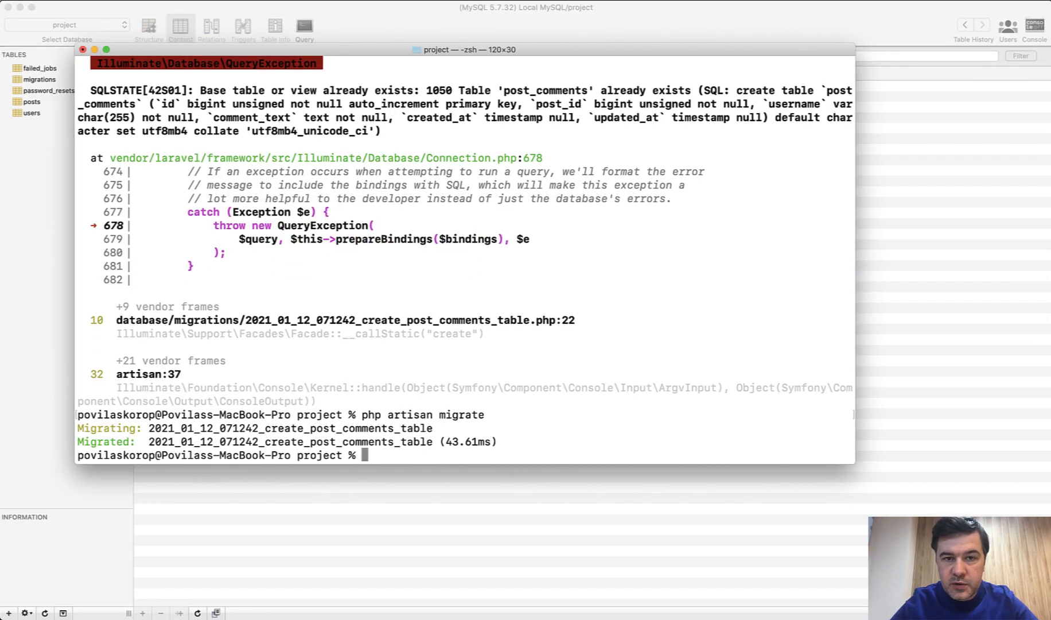
Rerun php artisan migrate so post_comments migrates, then return to the migration file.
key("Cmd+Tab")
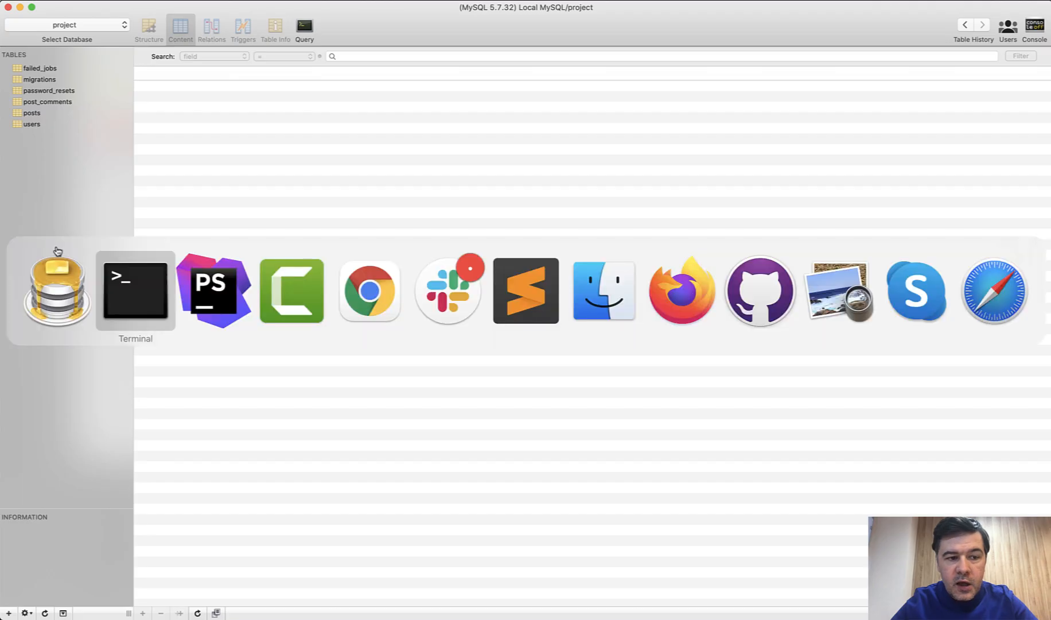
left_click(212, 290)
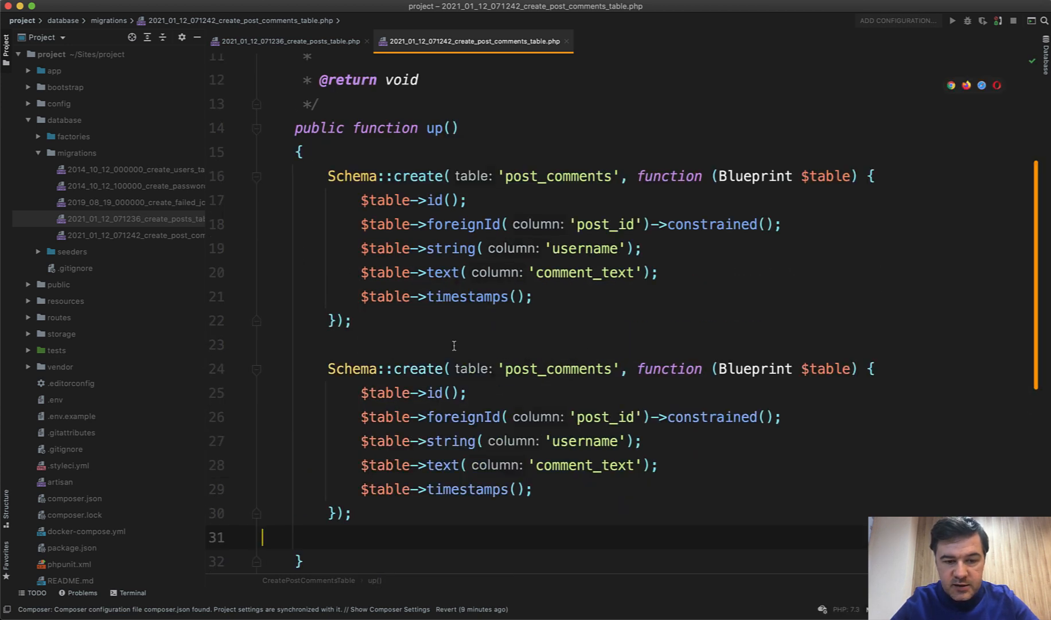
Wrap Schema::create in if (!Schema::hasTable('post_comments')) and add post_id via a separate Schema::table block.
double_click(414, 368)
type("tabl")
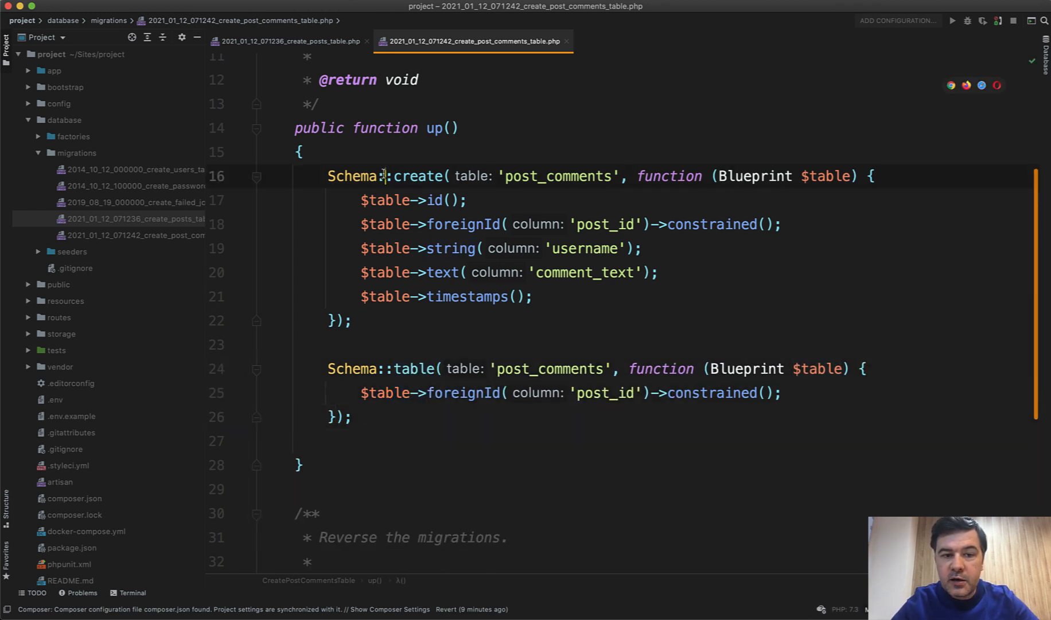
type("if")
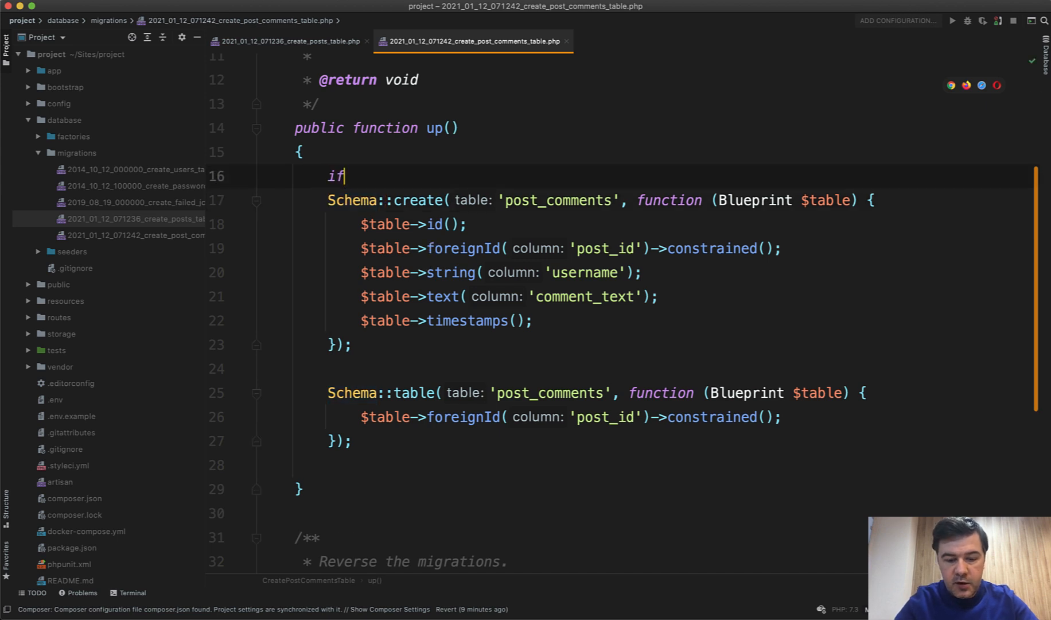
type("(!S")
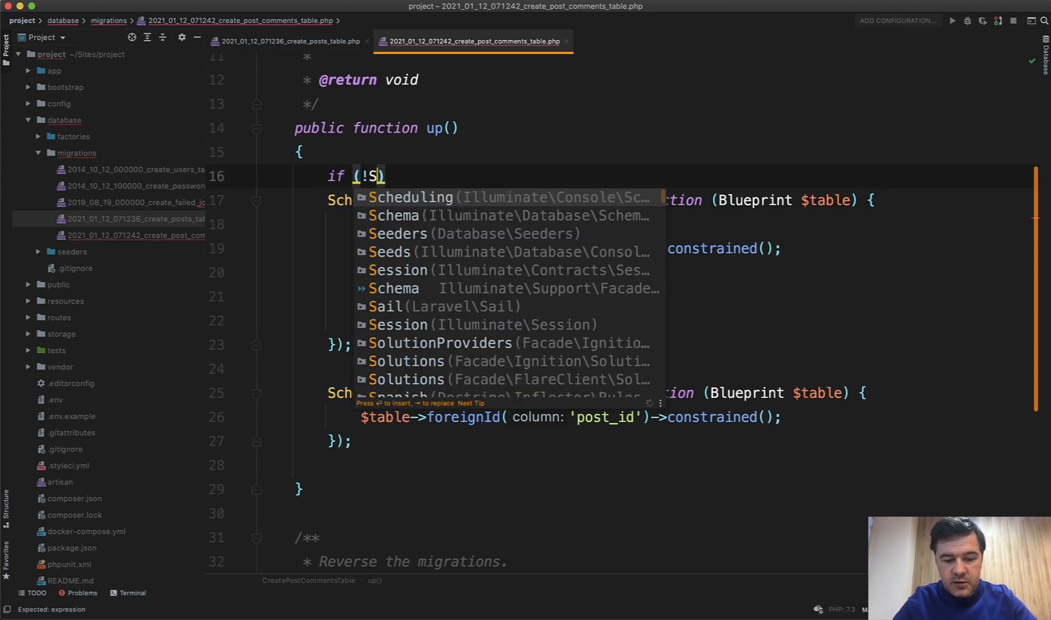
type("chema::hasTable('post_comments")
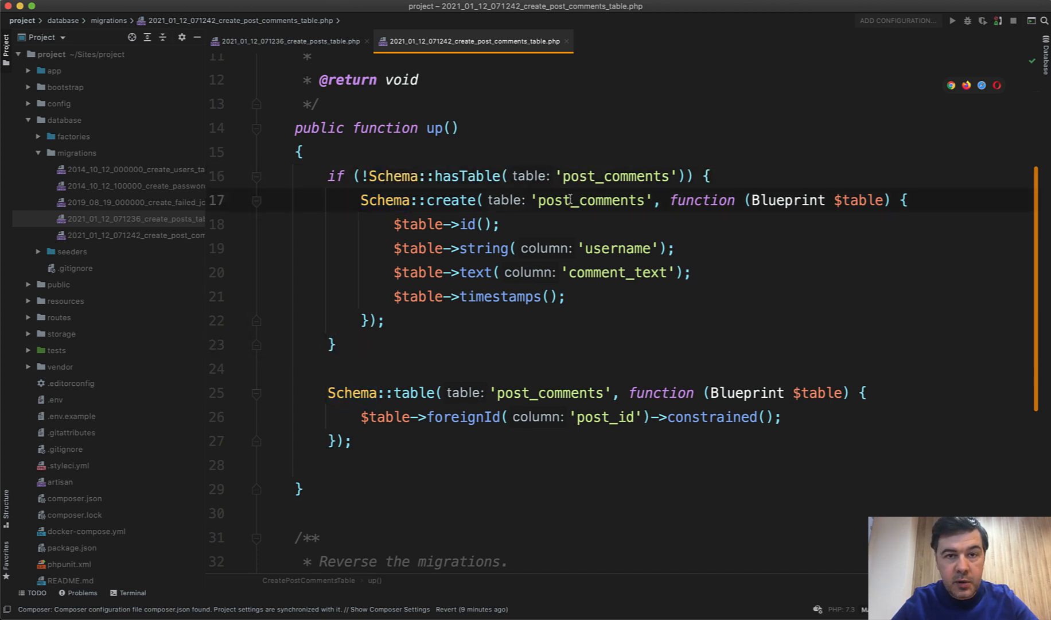
double_click(421, 272)
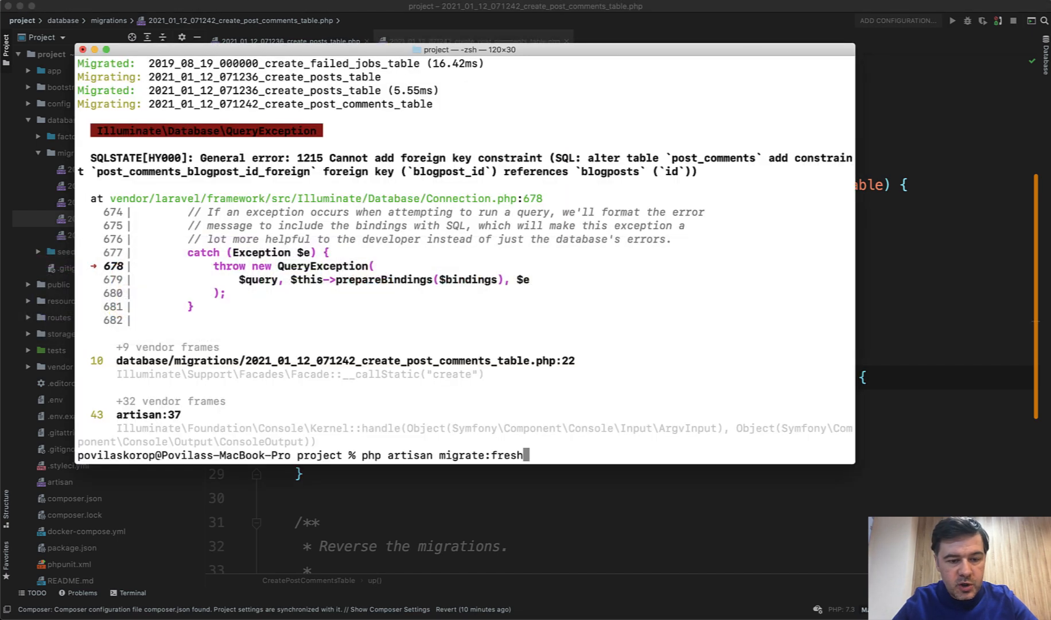
Run php artisan migrate:fresh to rebuild all tables.
key("Enter")
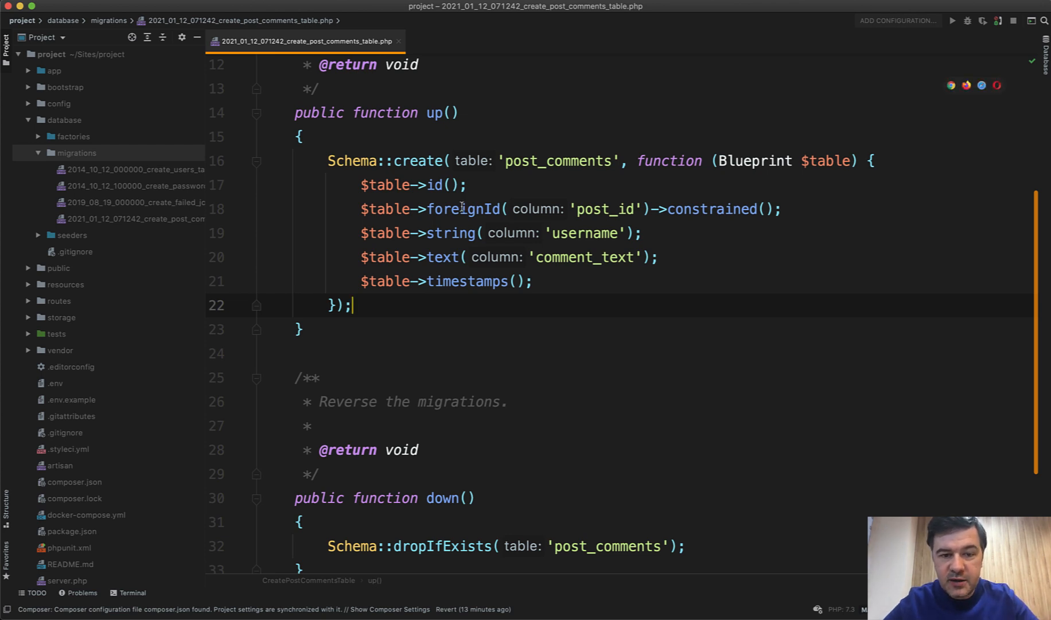
double_click(462, 209)
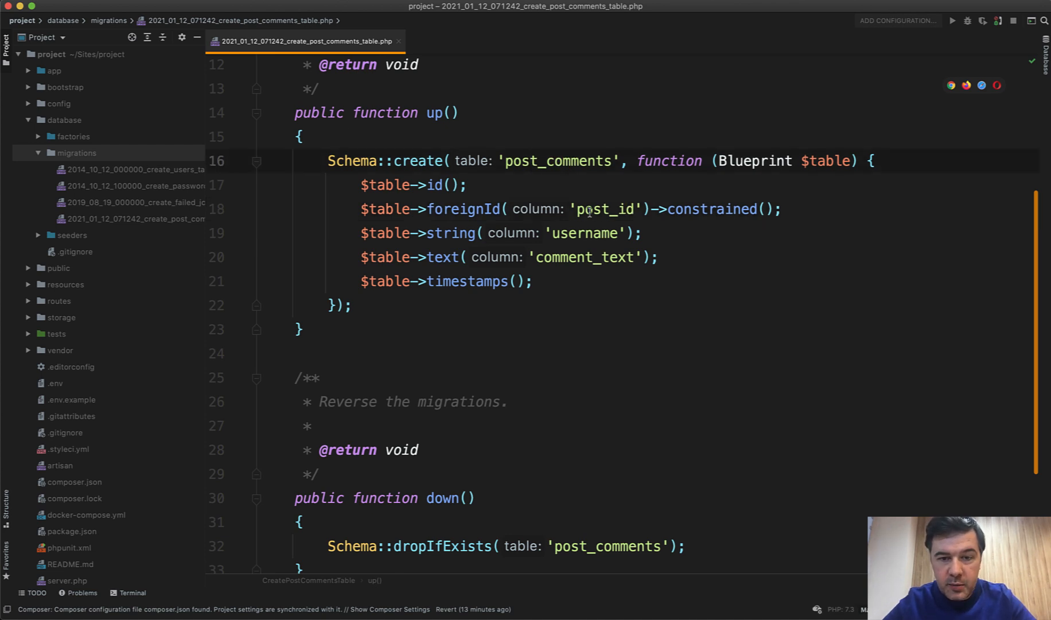
left_click(606, 209)
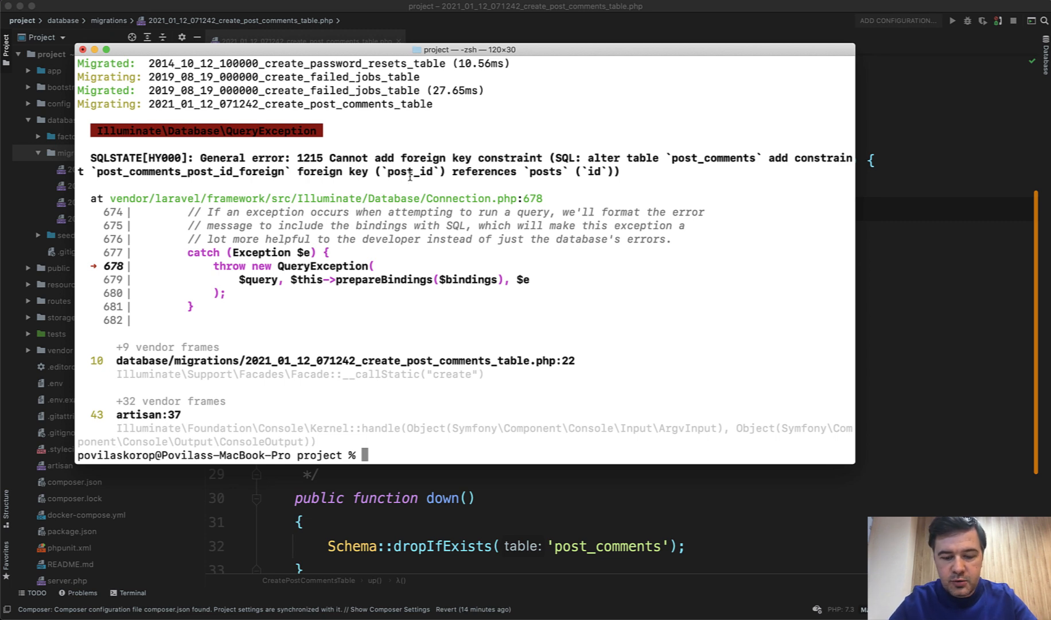
Run php artisan make:migration create_posts_table to generate a posts migration.
type("php artisan mak")
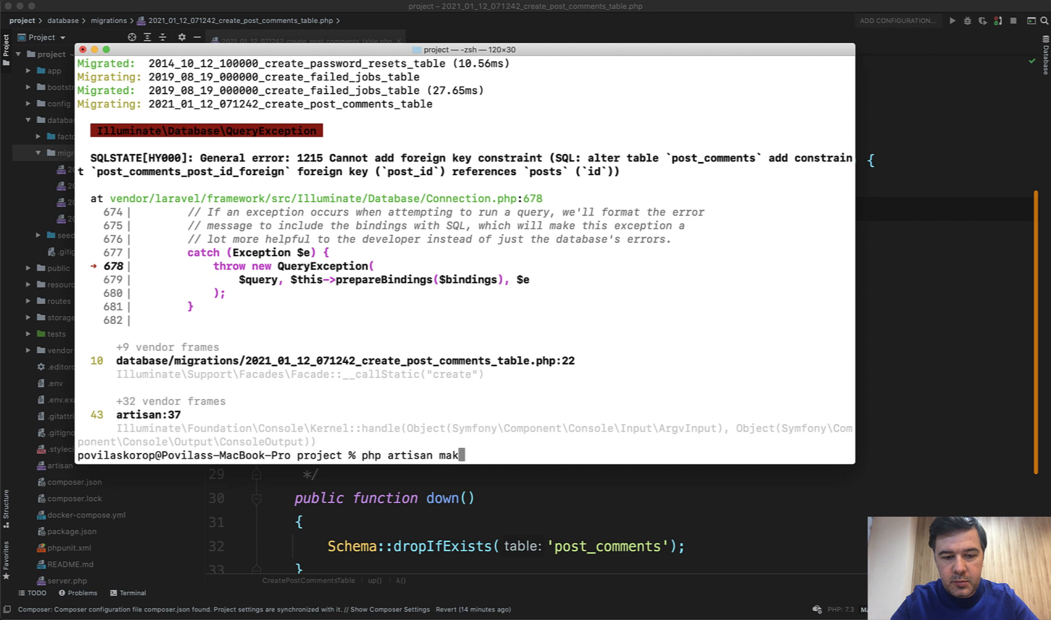
type("e:migration create_")
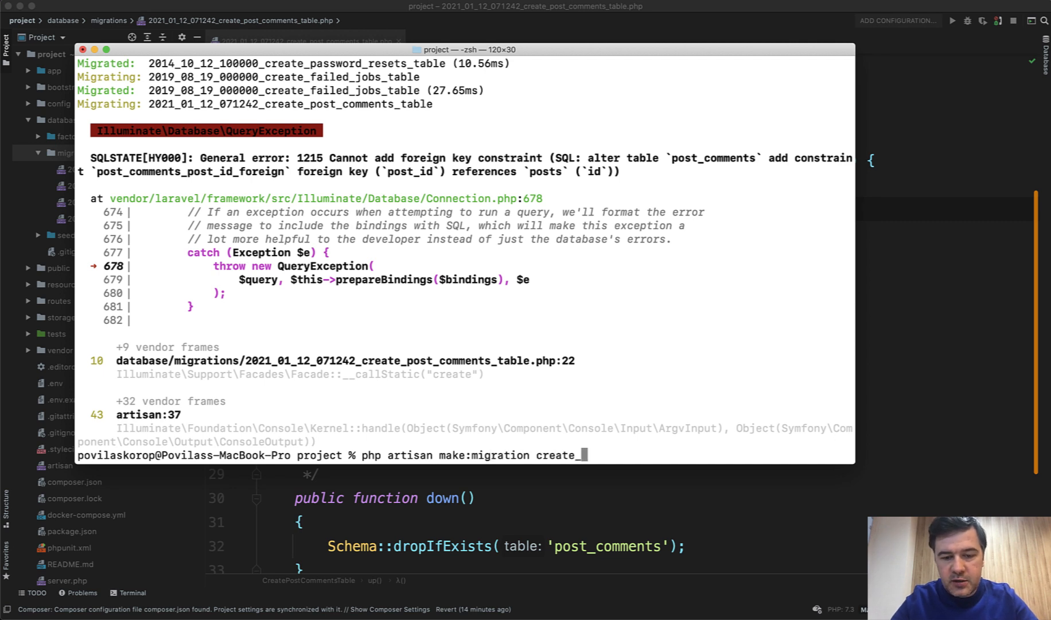
type("posts_table")
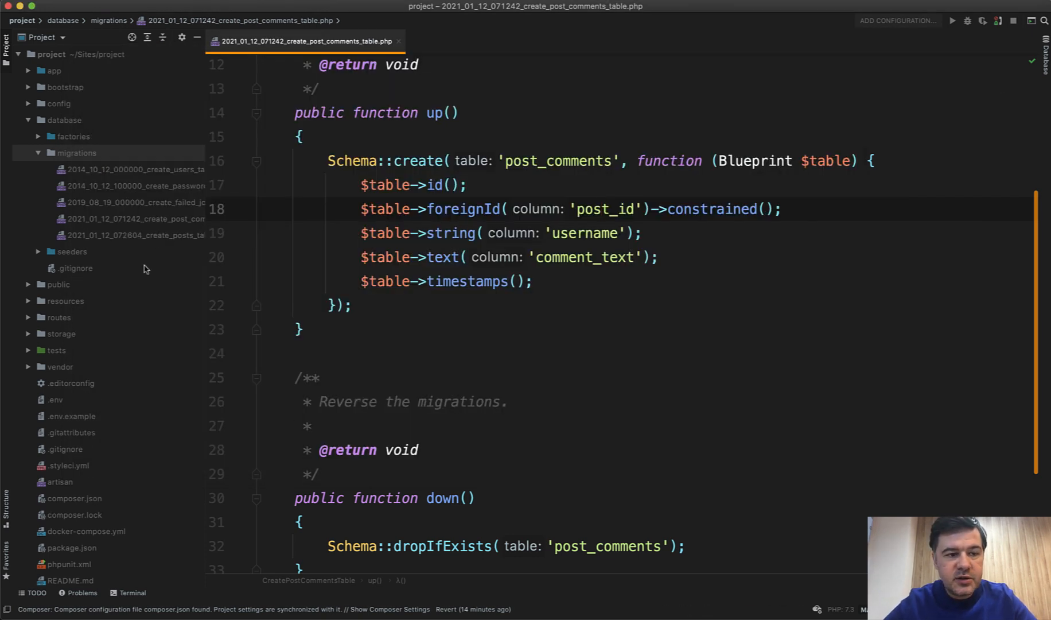
Refactor-rename the new posts migration from timestamp 072604 to 062604 and reopen it.
left_click(137, 235)
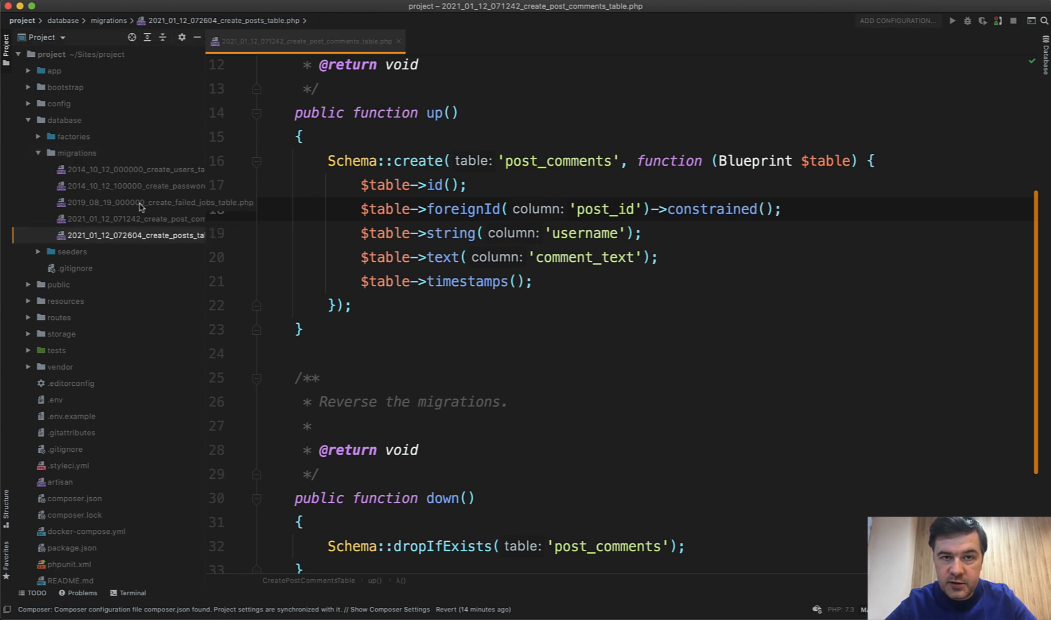
right_click(132, 235)
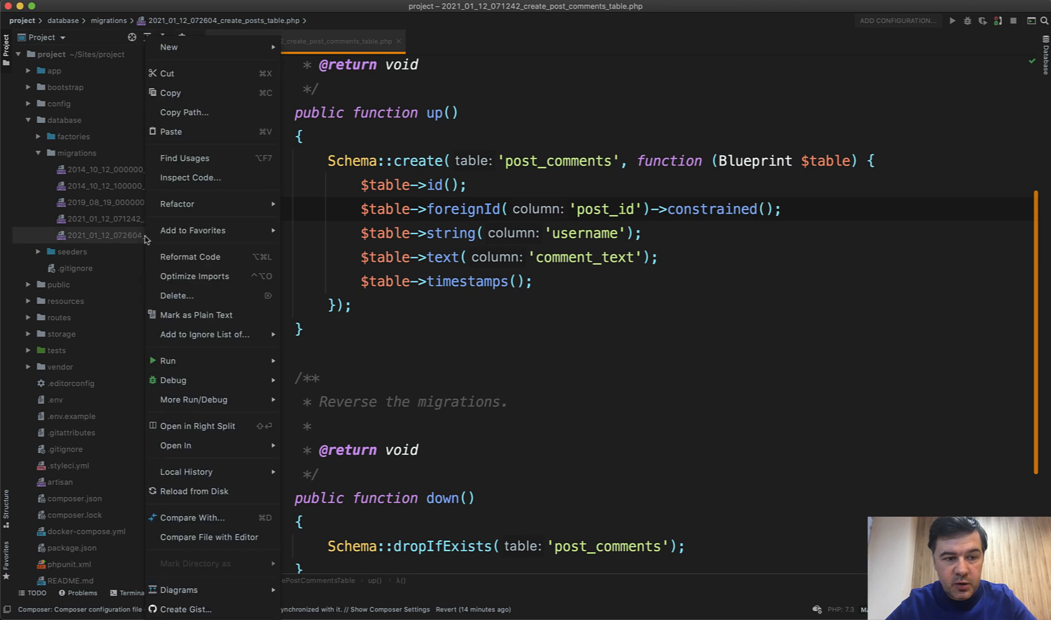
mouse_move(178, 204)
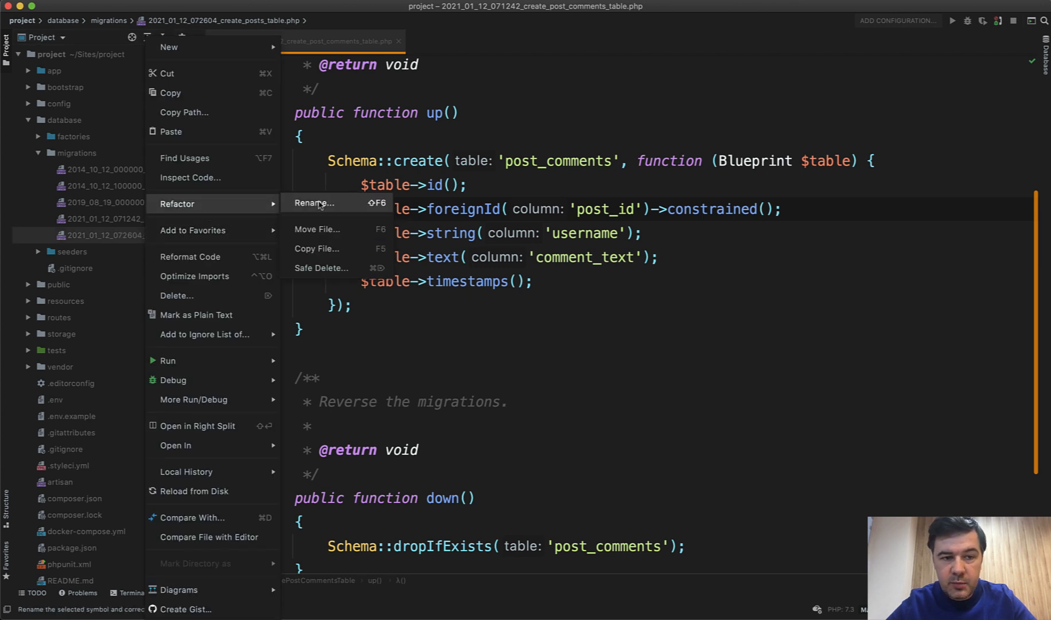
left_click(315, 203)
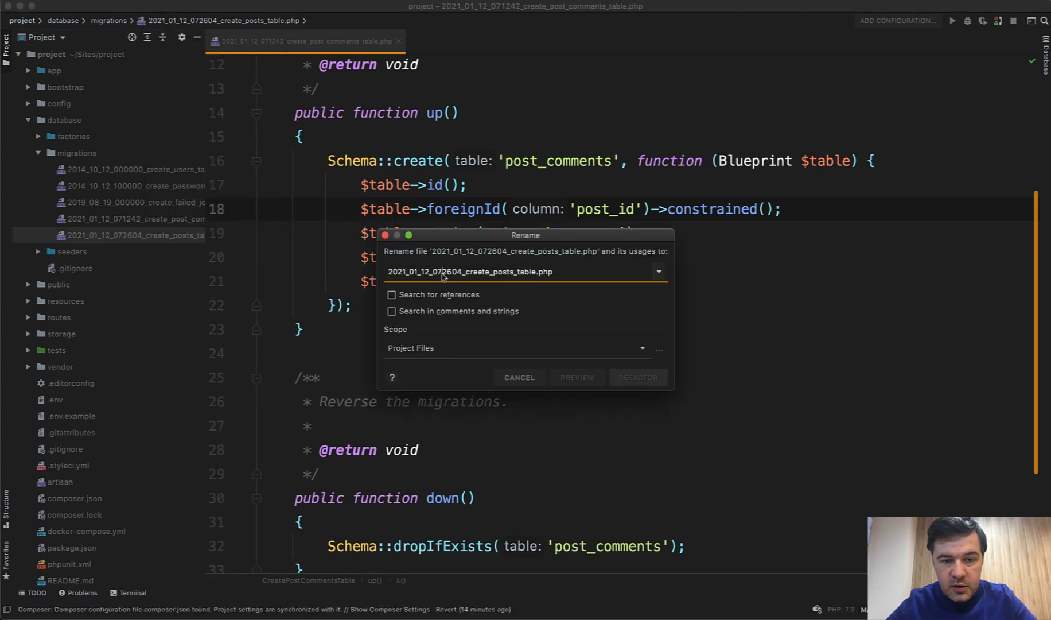
left_click(519, 378)
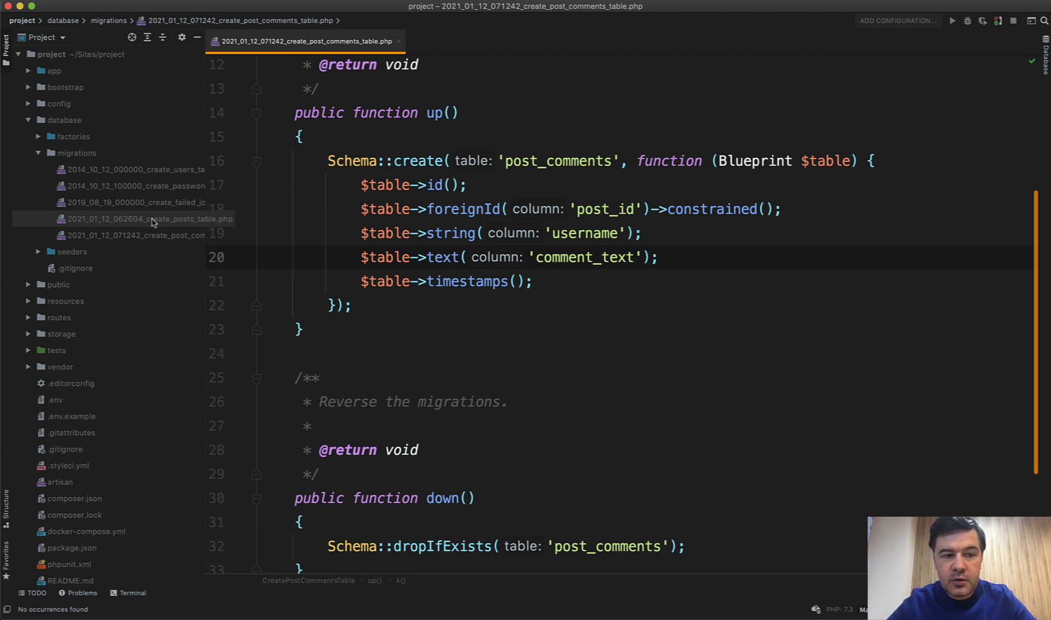
left_click(144, 219)
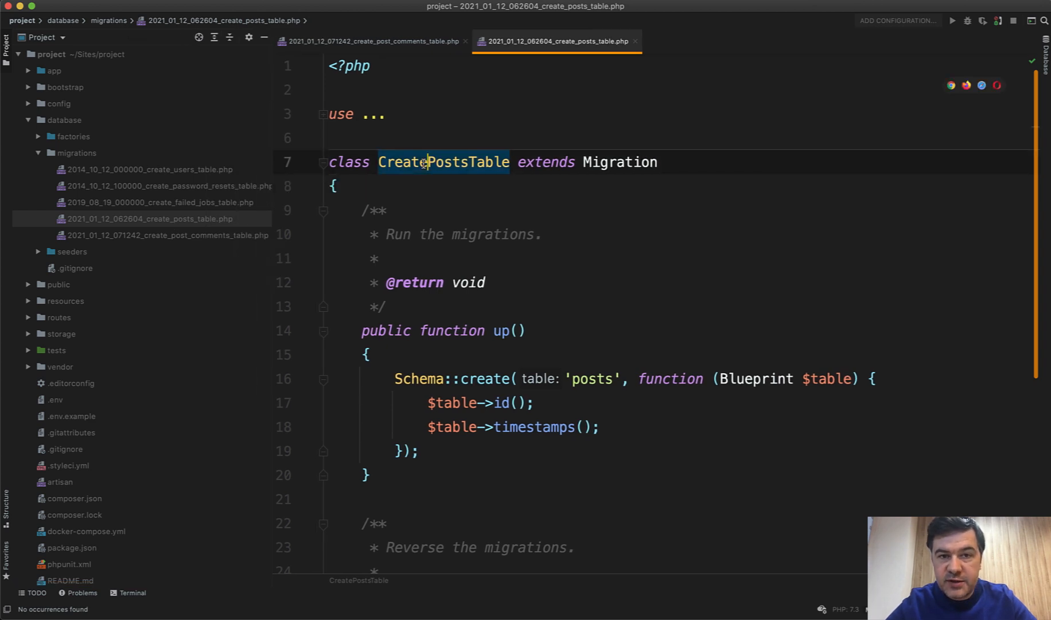
Rename the file to 2021_01_12_062604_create_post_table.php and run migrate:fresh in Terminal.
right_click(143, 219)
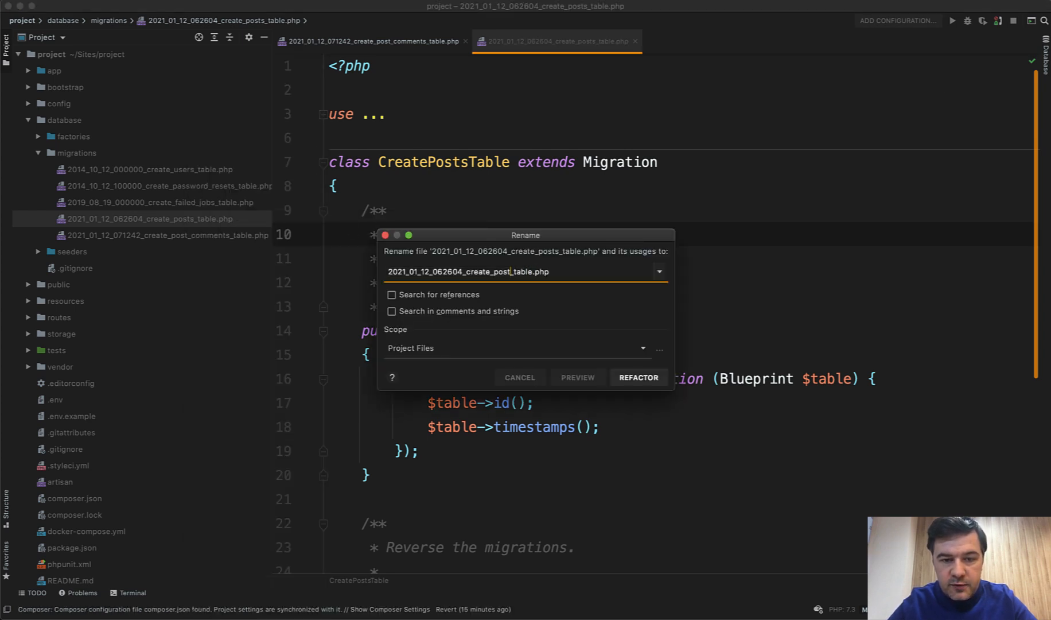
left_click(639, 378)
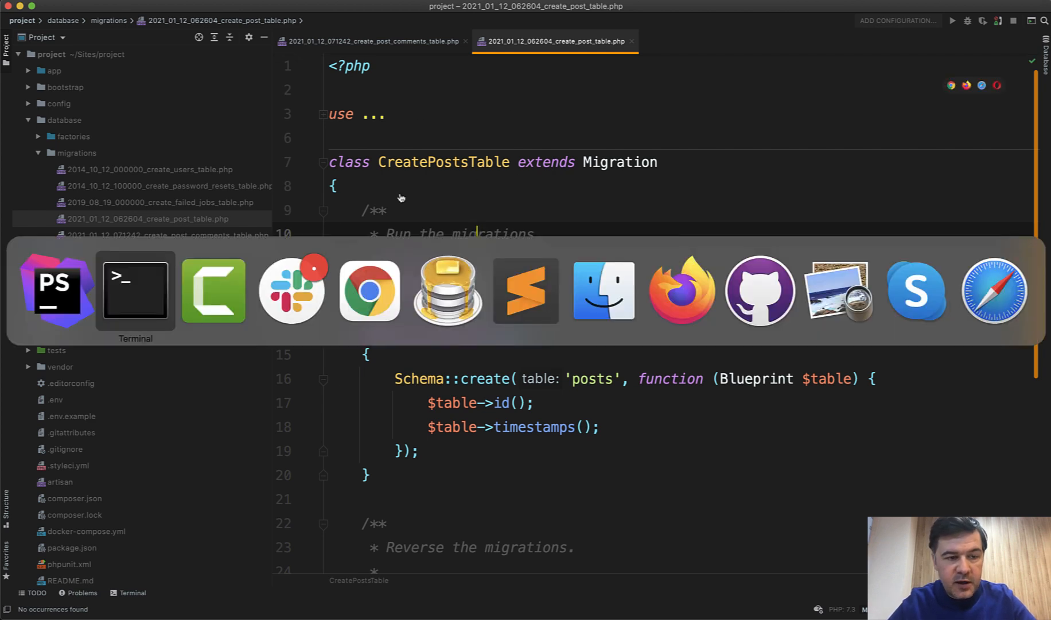
left_click(135, 290)
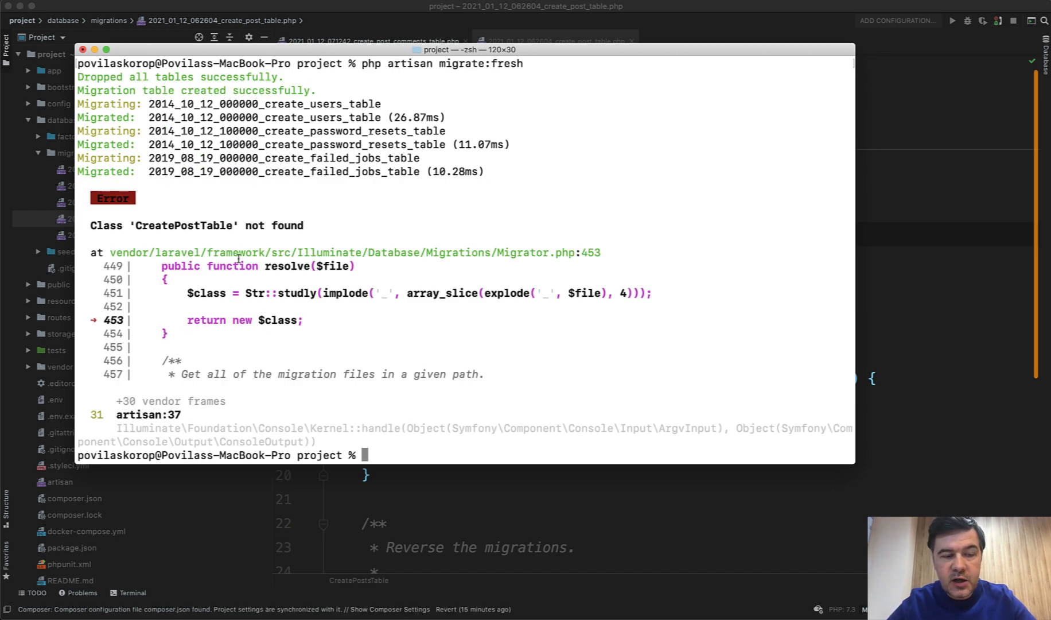
mouse_move(255, 213)
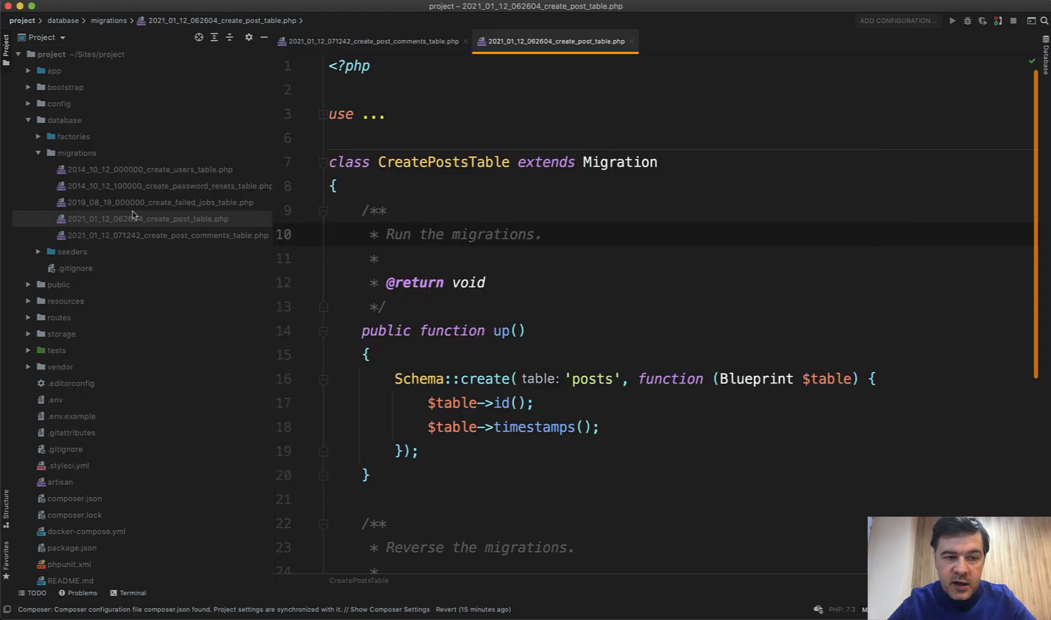
Change the class name CreatePostsTable to CreatePostTable to match the file.
double_click(444, 162)
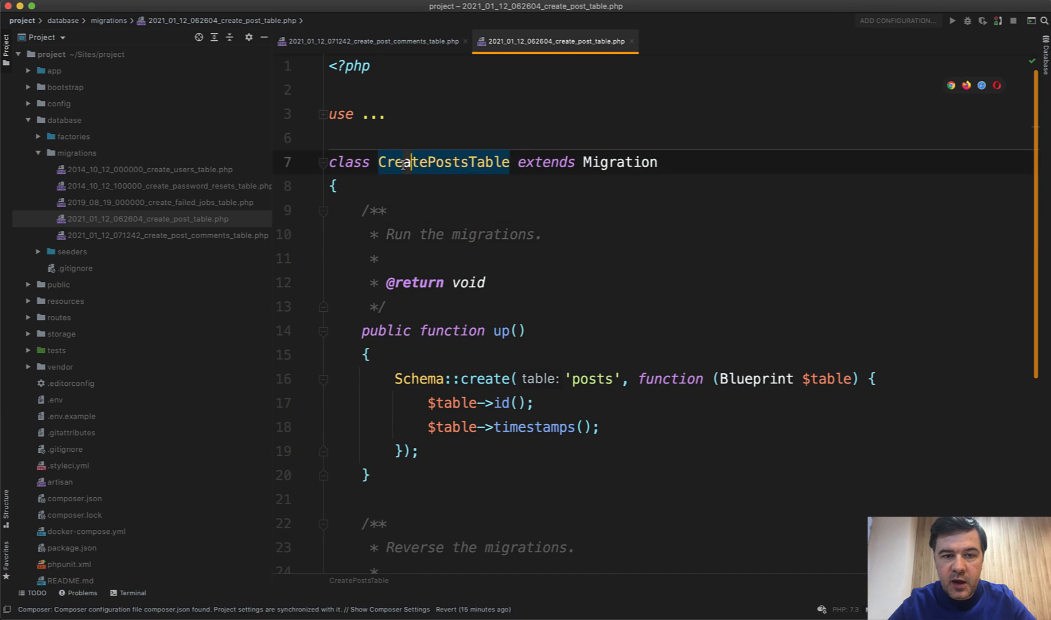
key("Backspace")
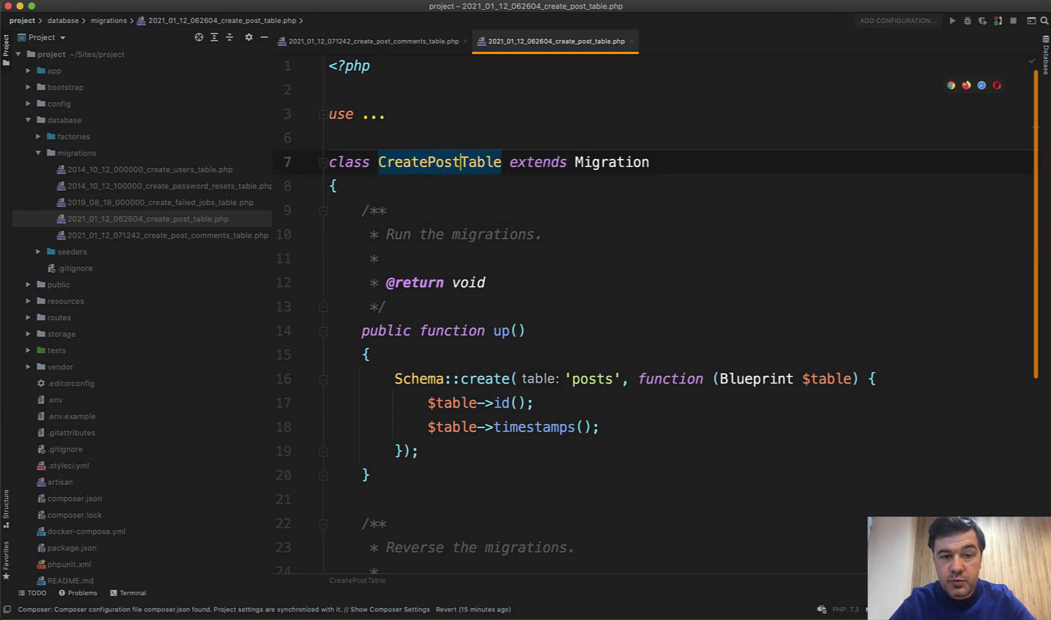